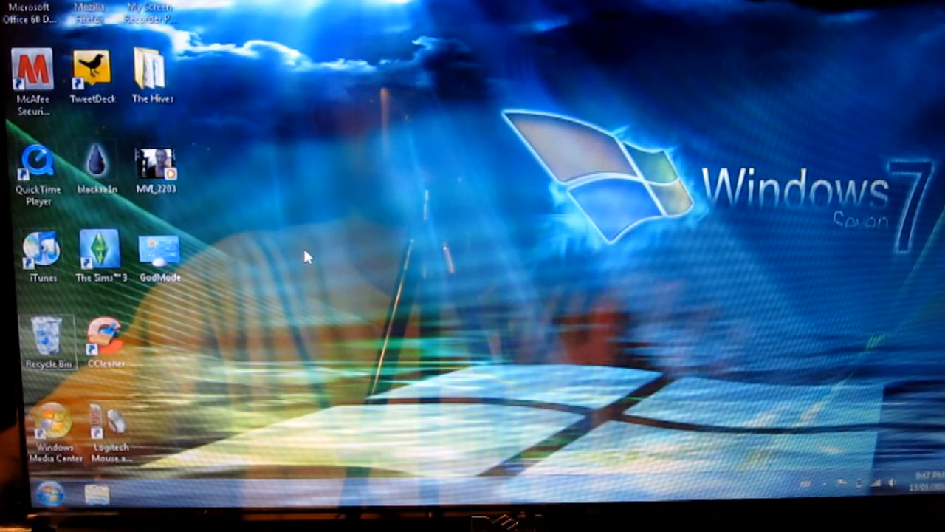
mouse_move(169, 298)
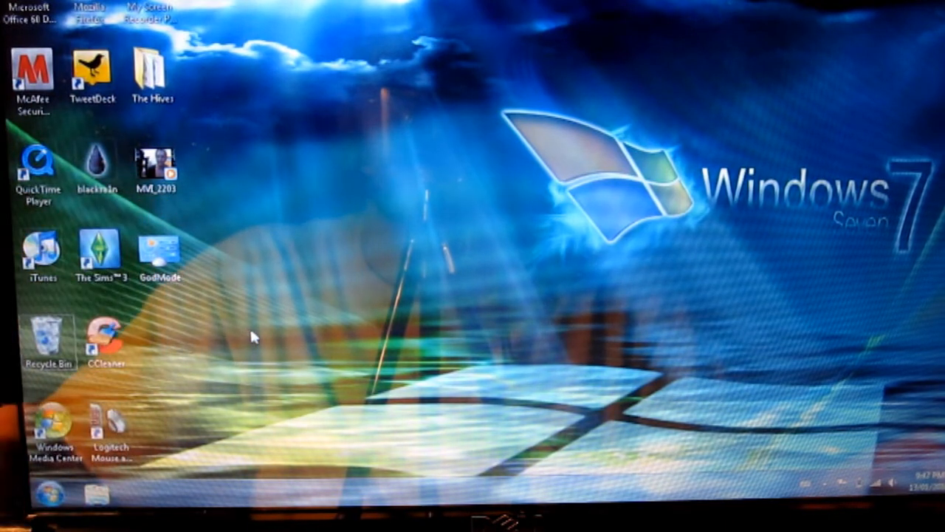
mouse_move(238, 301)
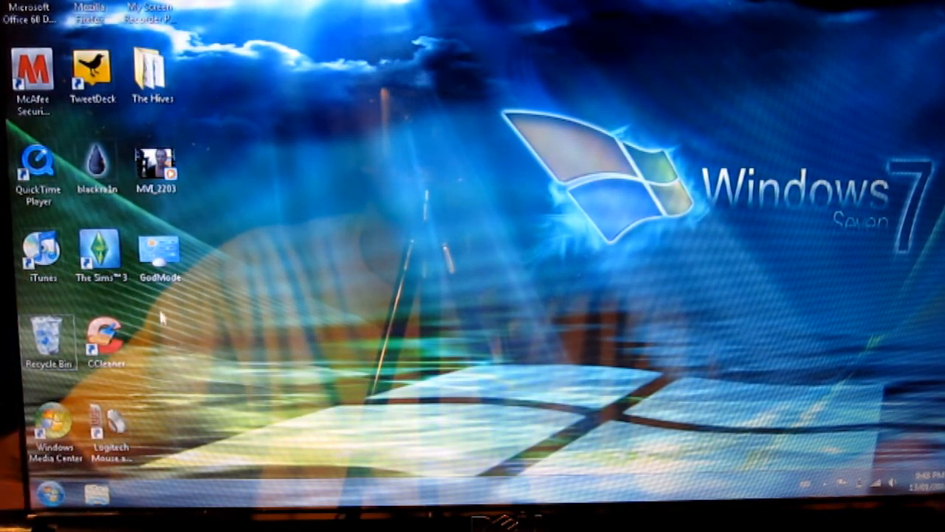
mouse_move(197, 274)
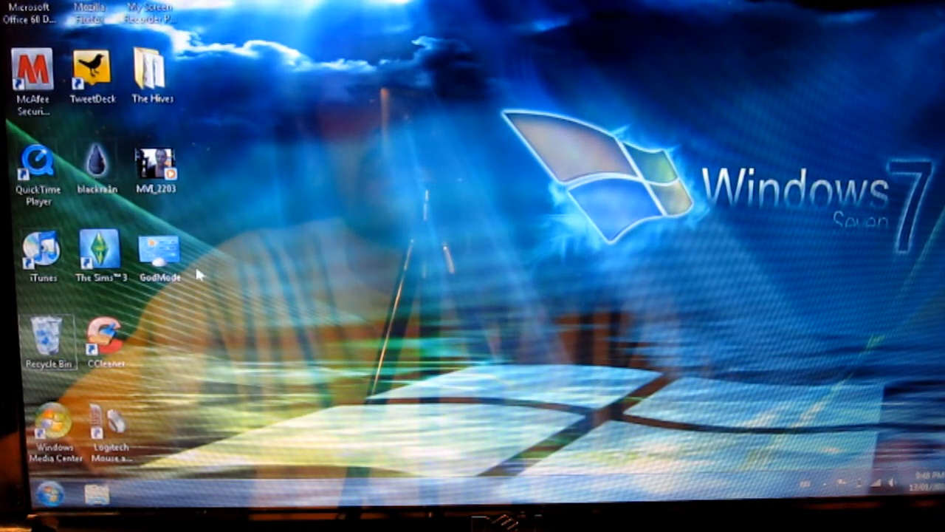
mouse_move(297, 278)
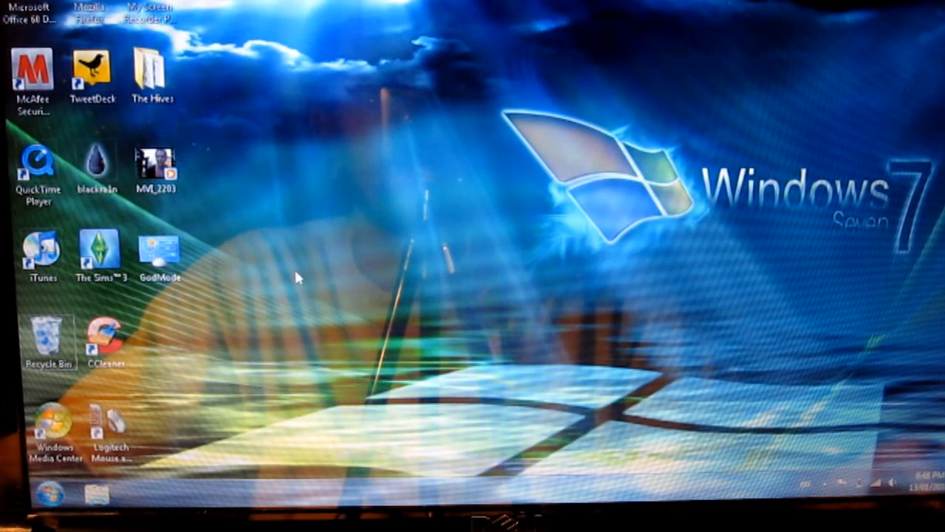
- Create a new desktop folder via the context menu, keeping the default name 'New folder'
right_click(298, 278)
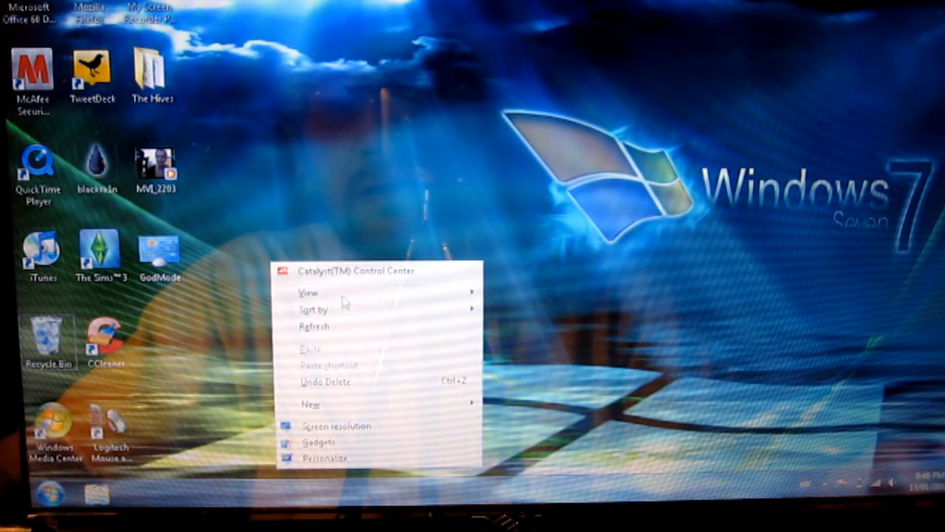
click(310, 405)
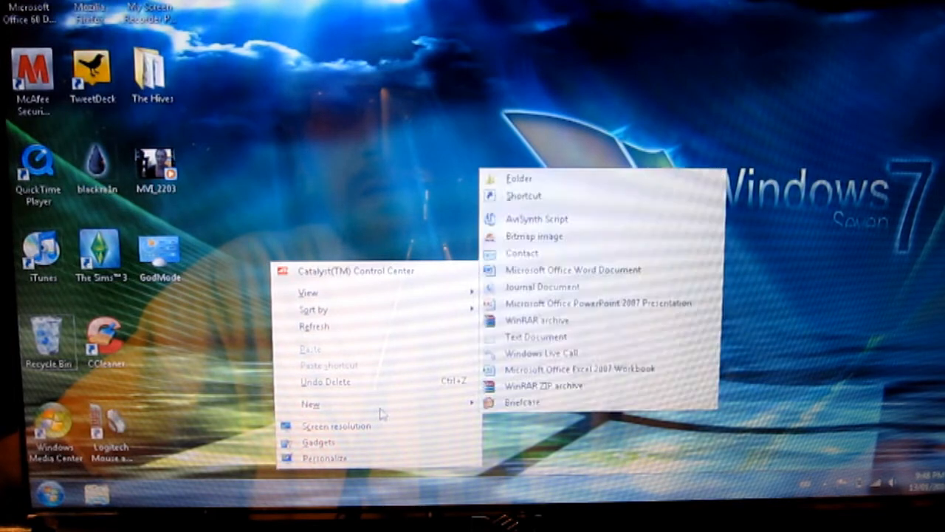
mouse_move(568, 179)
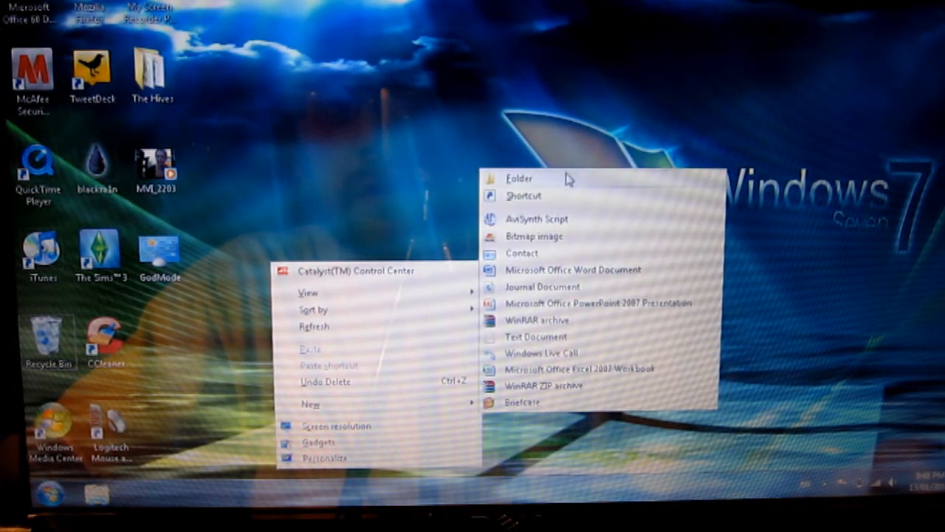
click(518, 178)
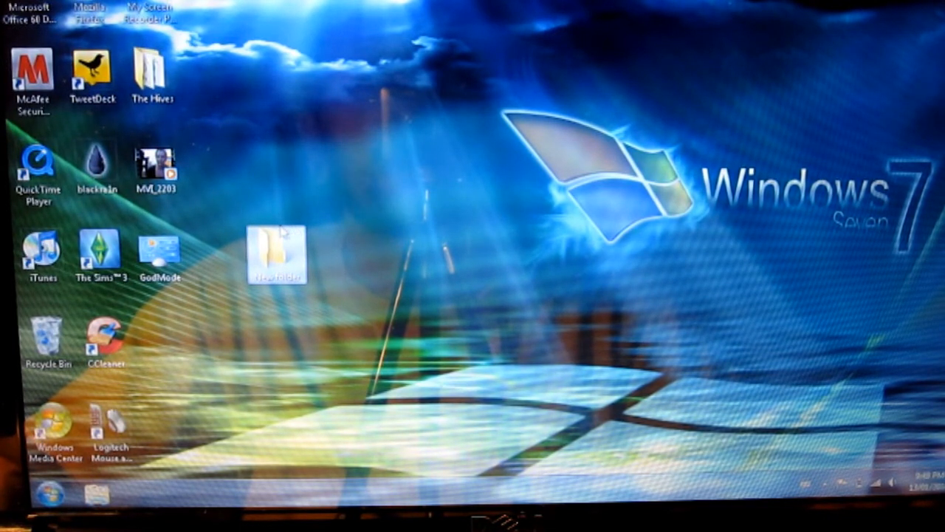
click(160, 254)
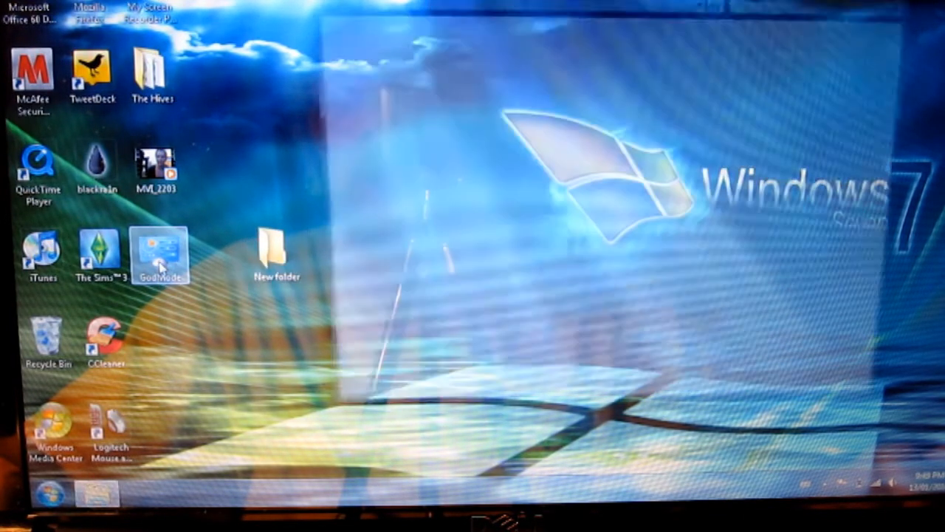
- Open the GodMode folder and scroll through its Control Panel categories down to System and Action Center
double_click(161, 254)
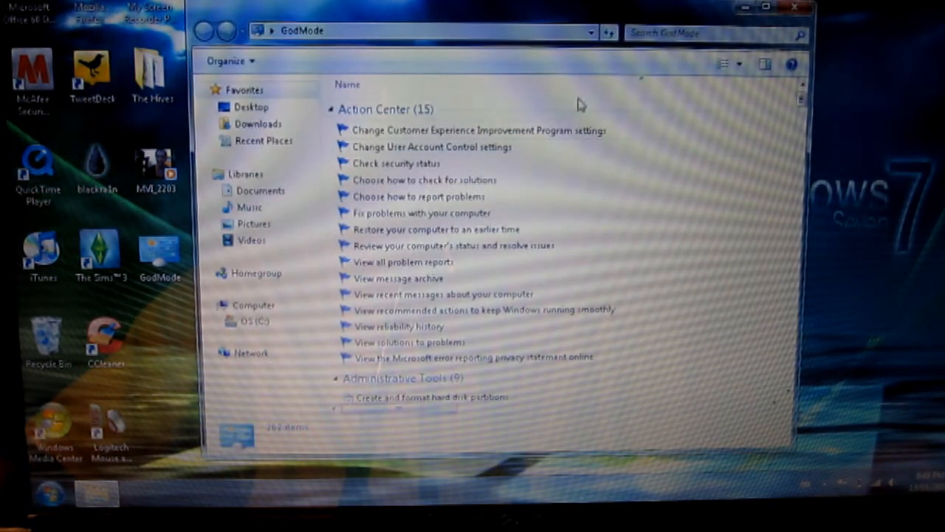
mouse_move(632, 235)
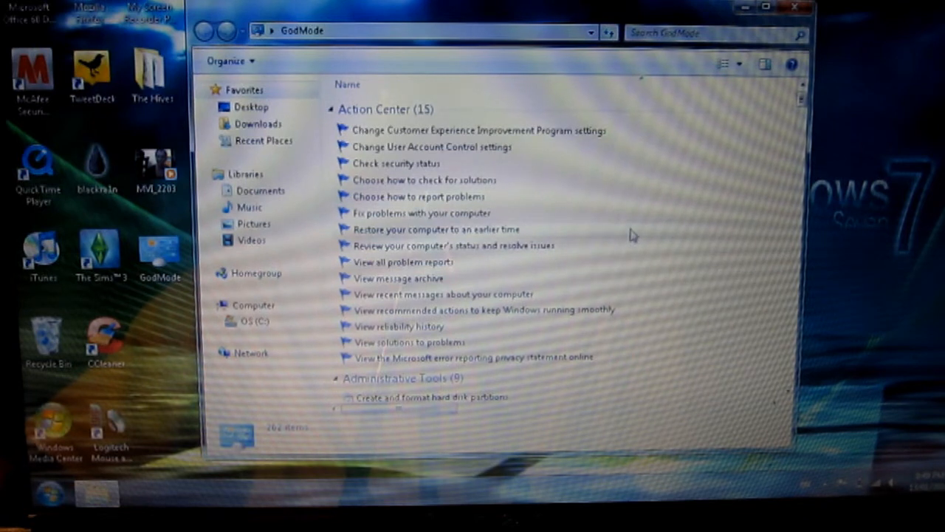
scroll(down, 3)
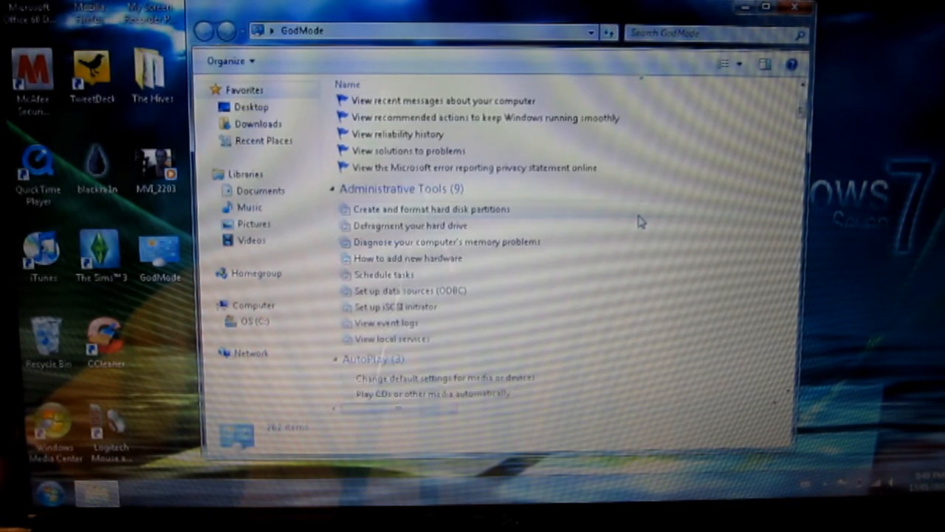
scroll(down, 3)
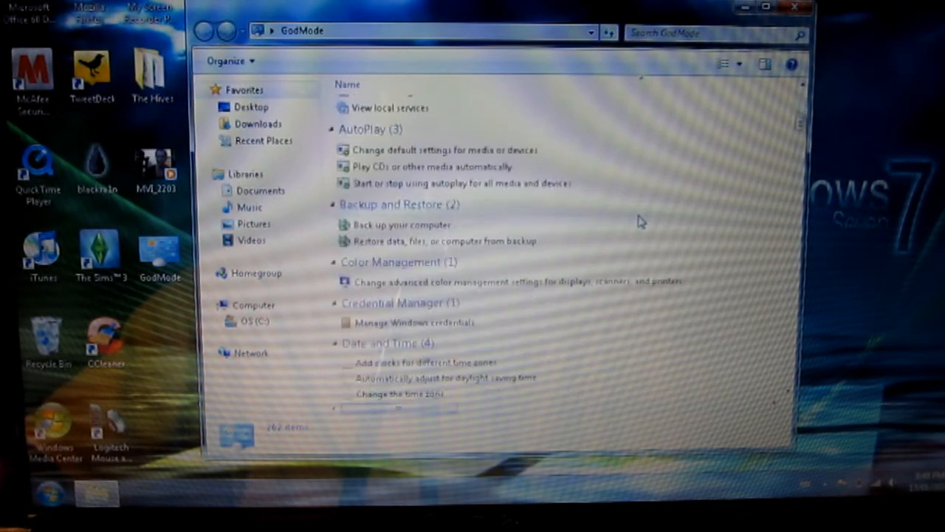
scroll(down, 3)
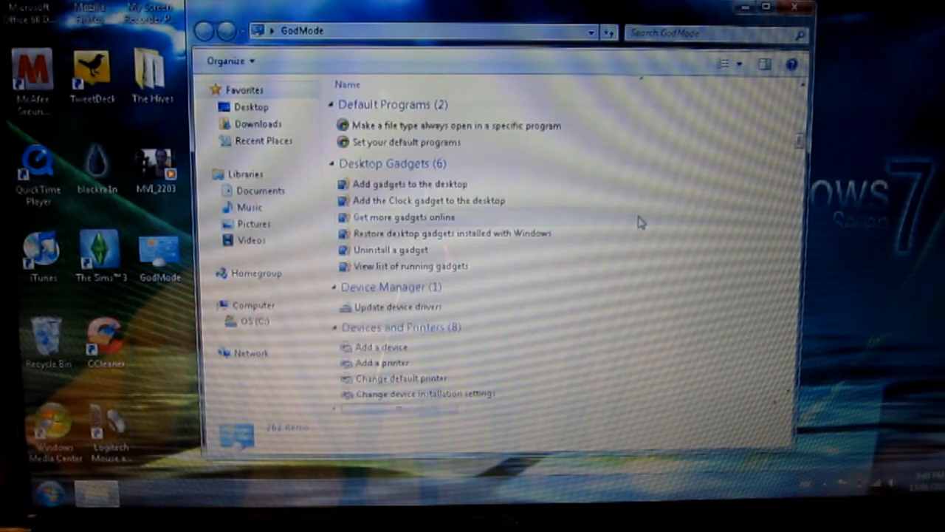
scroll(down, 3)
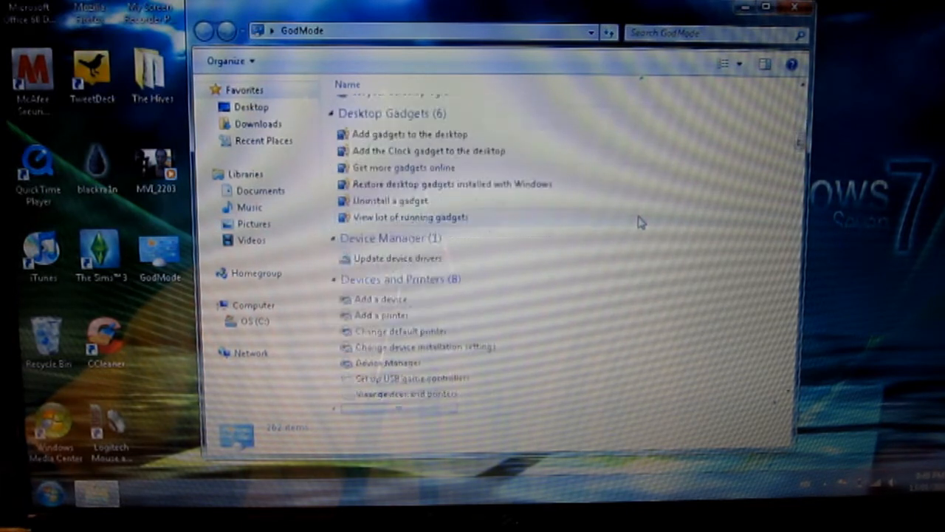
scroll(down, 3)
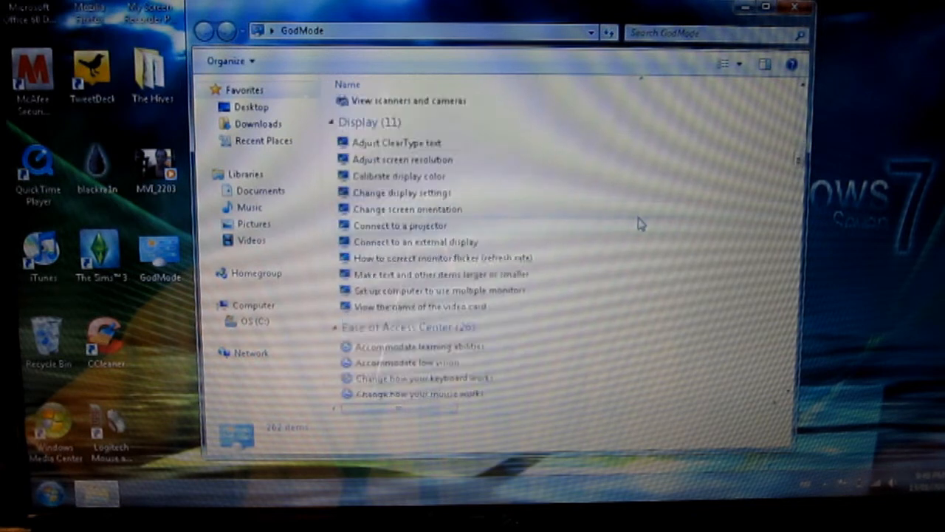
scroll(down, 3)
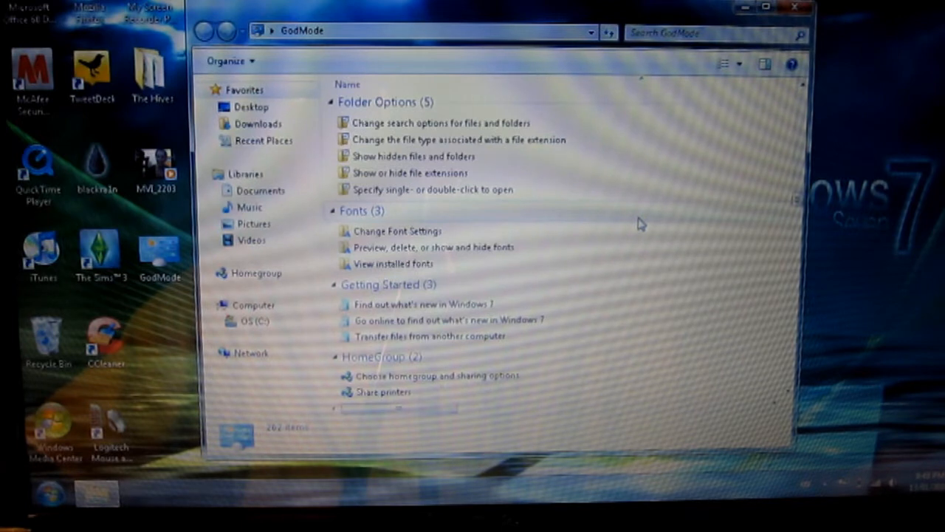
scroll(down, 3)
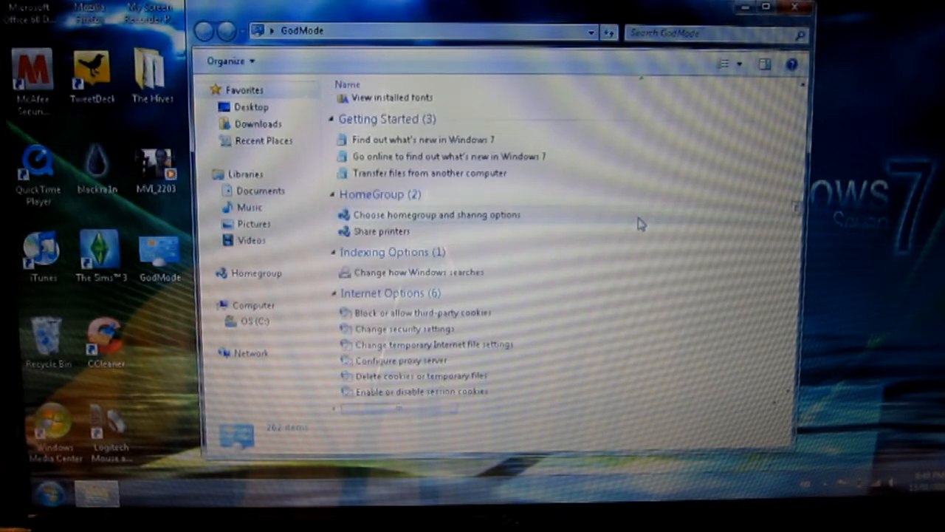
scroll(down, 3)
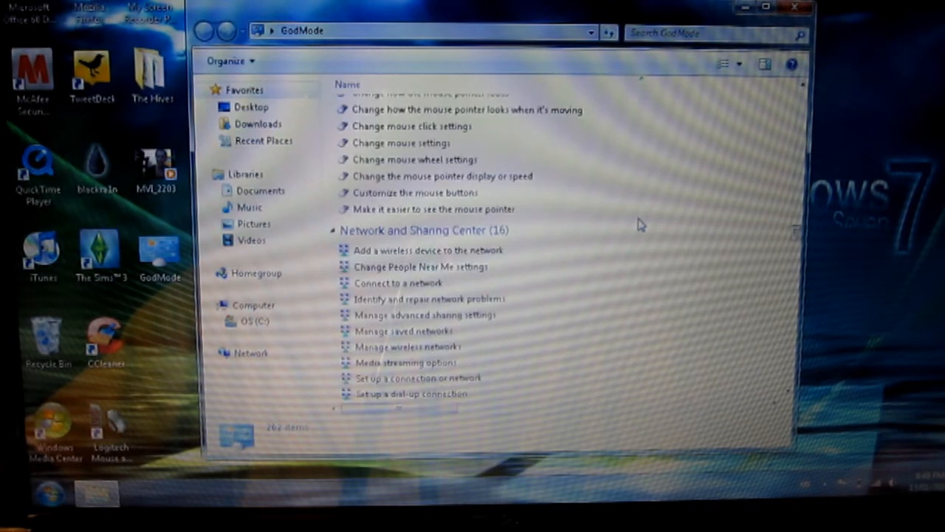
scroll(down, 3)
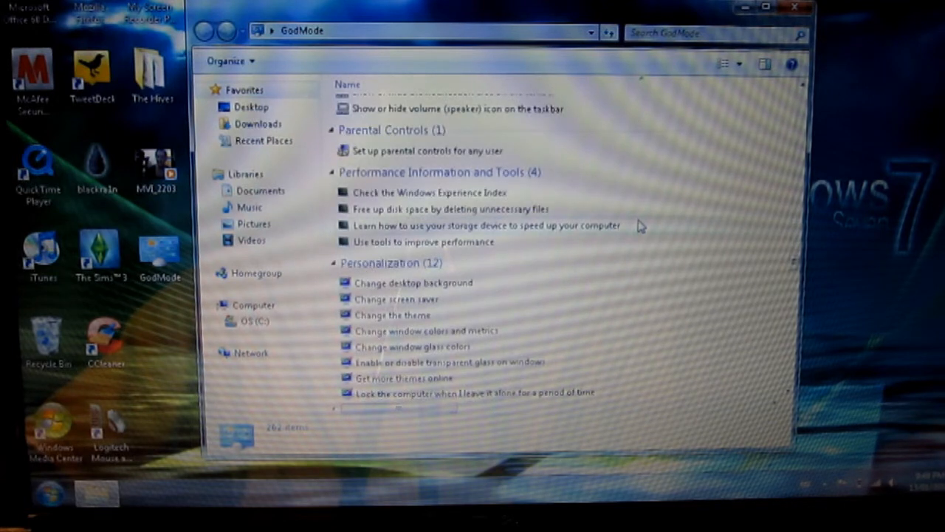
mouse_move(632, 289)
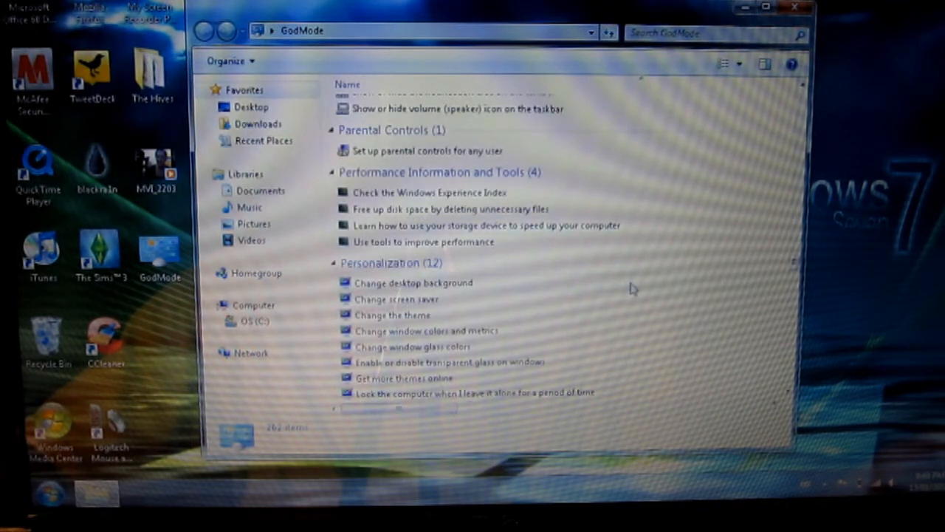
scroll(down, 3)
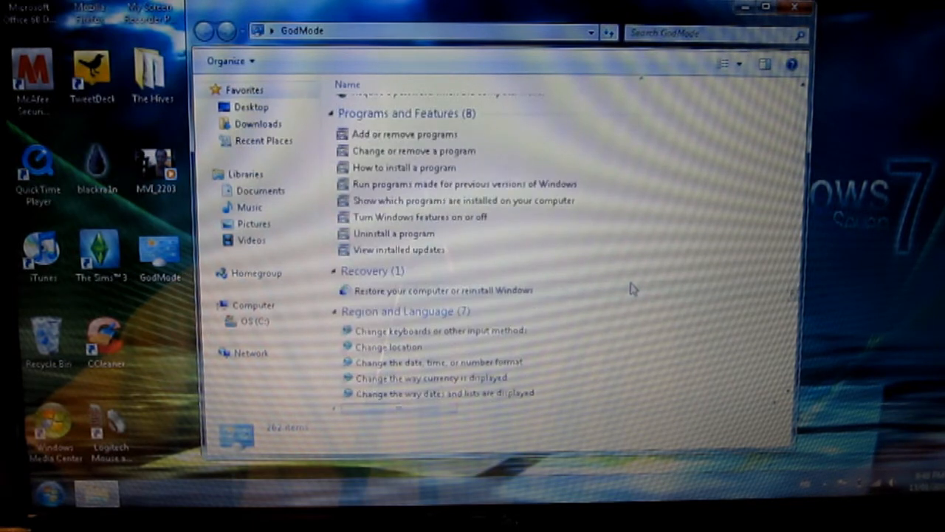
scroll(down, 3)
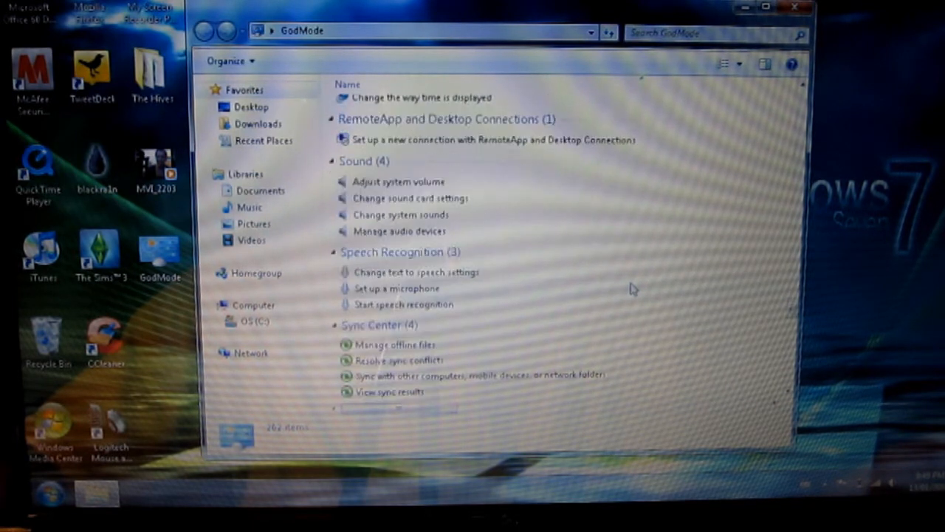
scroll(down, 3)
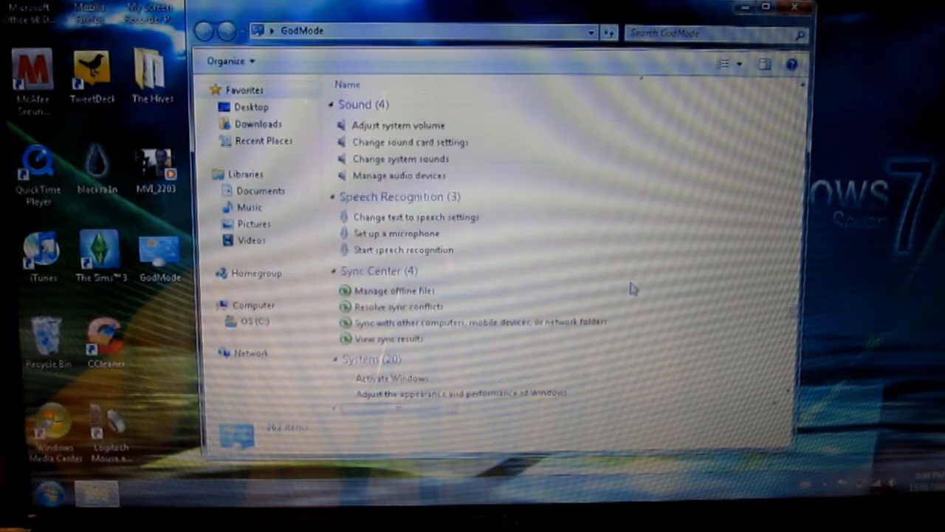
scroll(down, 3)
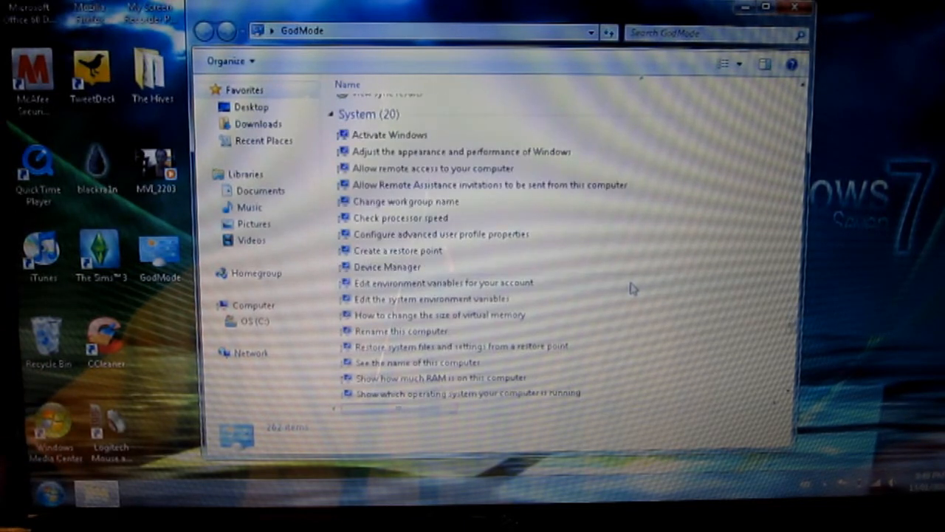
scroll(down, 3)
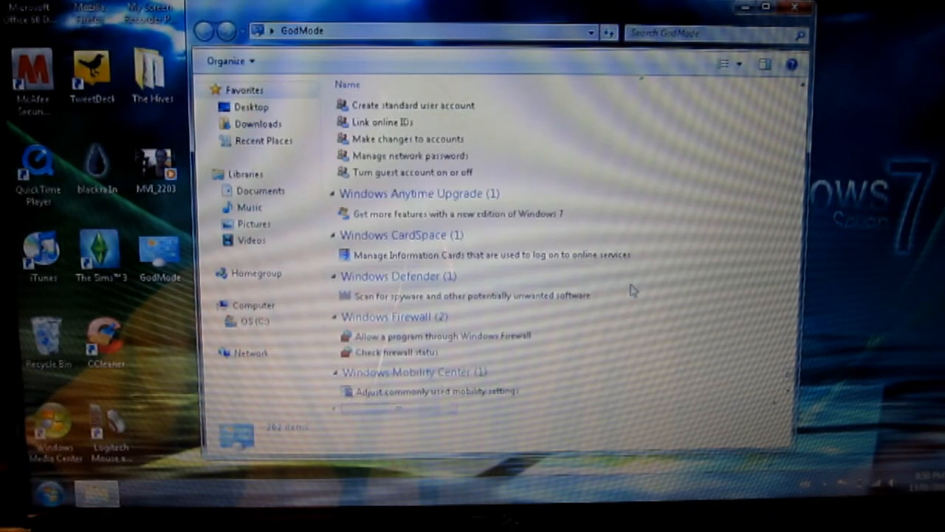
scroll(down, 3)
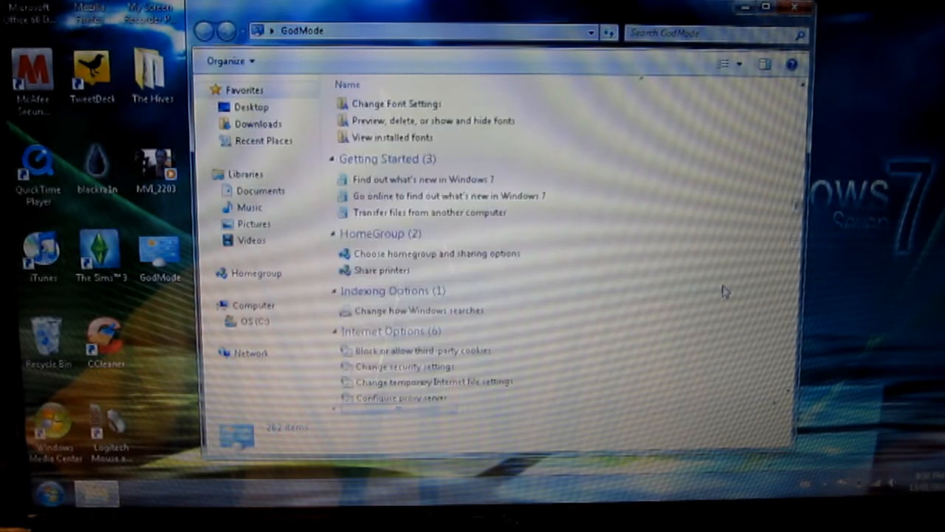
scroll(up, 3)
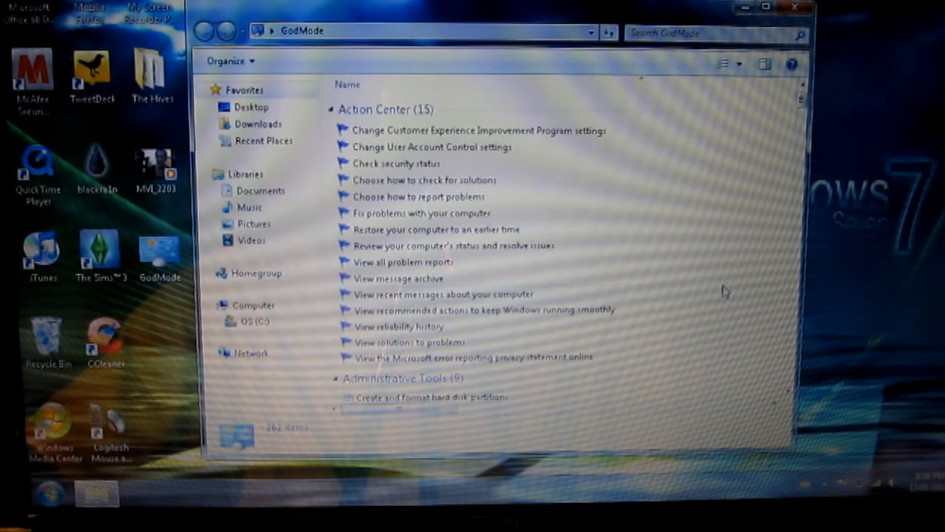
mouse_move(657, 105)
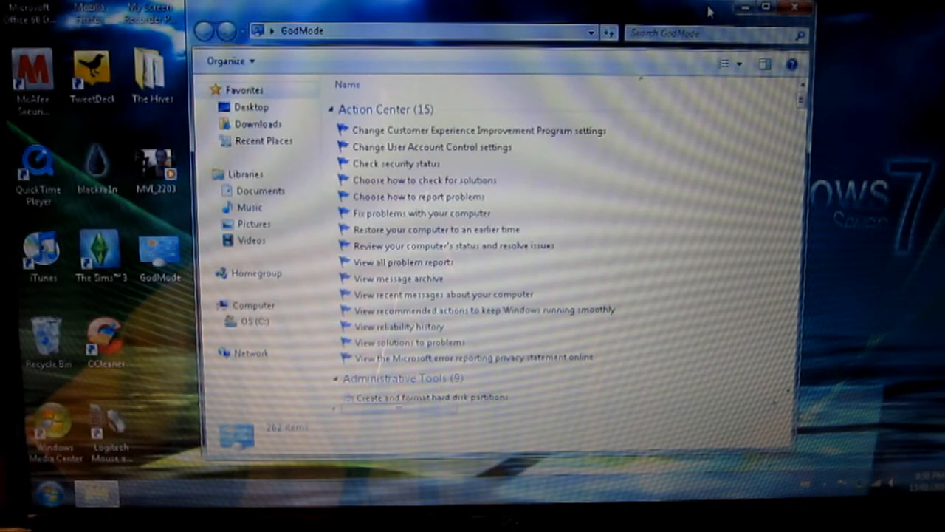
mouse_move(657, 20)
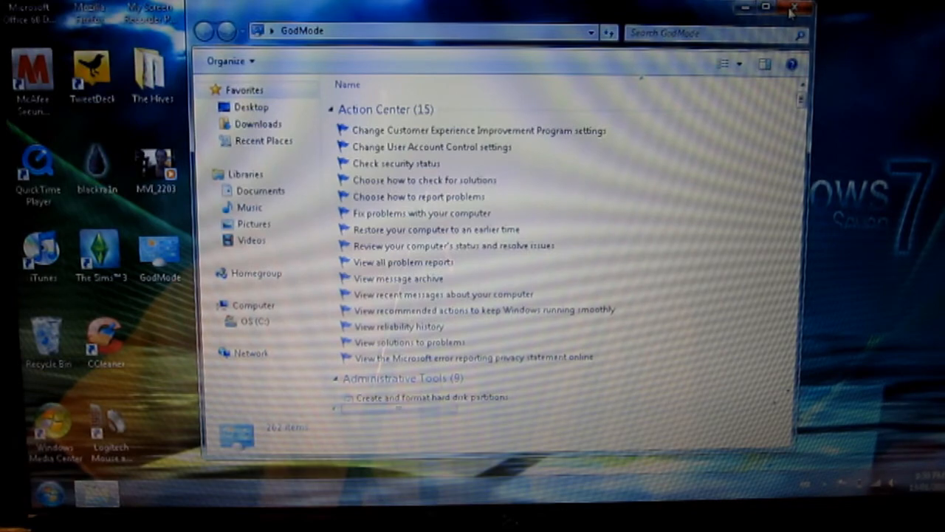
- Close the GodMode Explorer window to return to the desktop
click(796, 9)
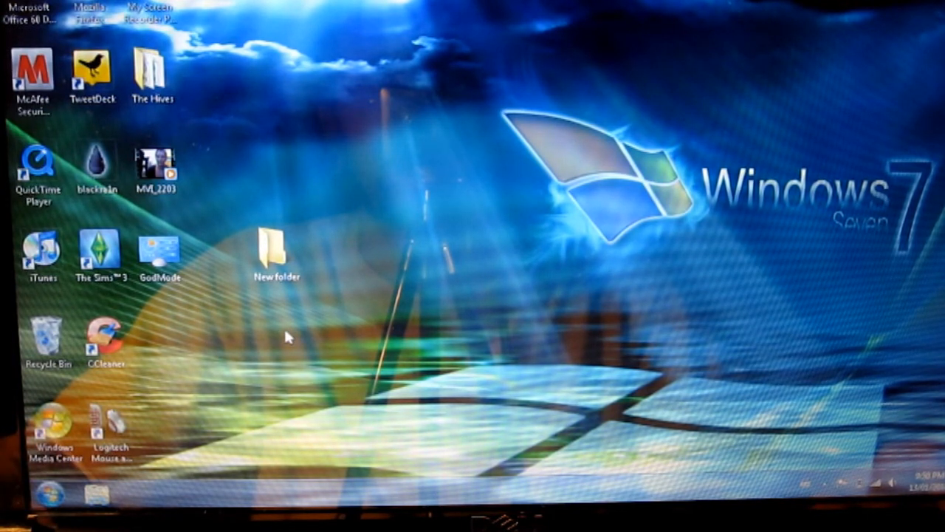
mouse_move(222, 339)
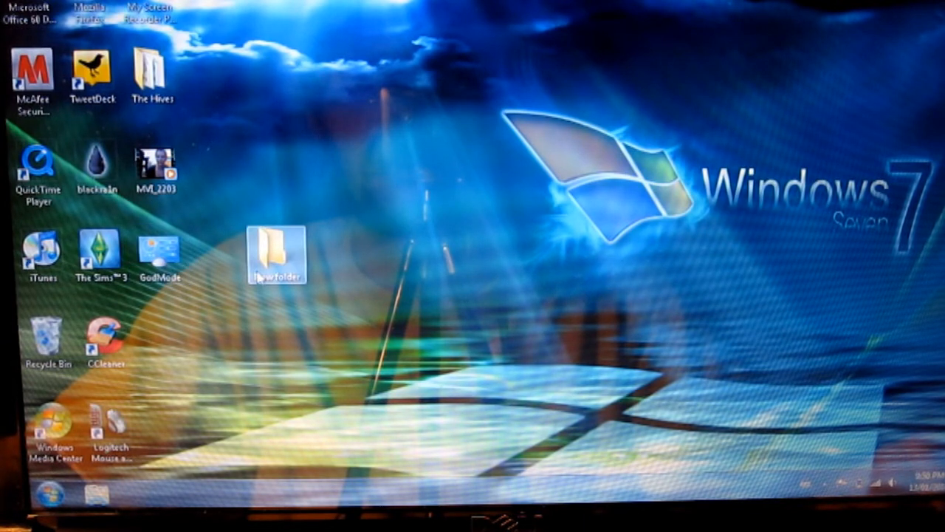
- Delete the desktop 'New folder', confirming it is moved to the Recycle Bin
right_click(277, 254)
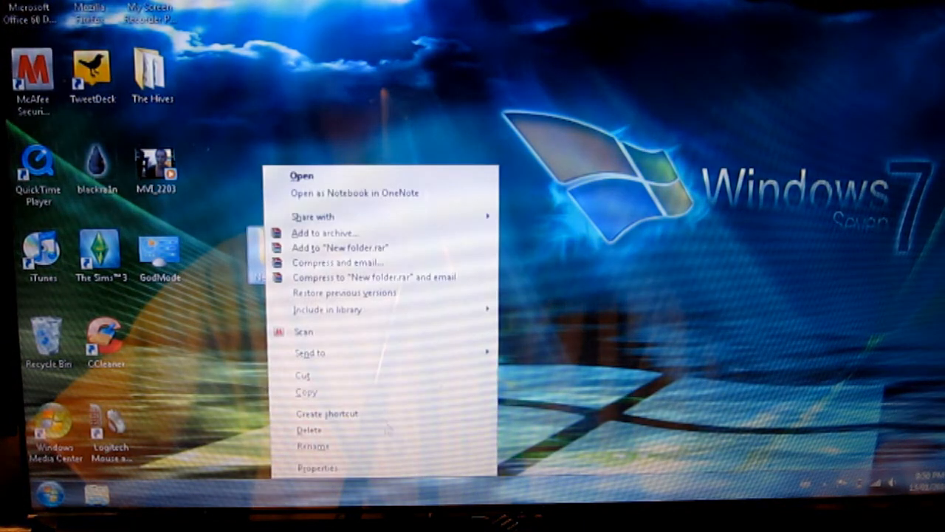
click(307, 429)
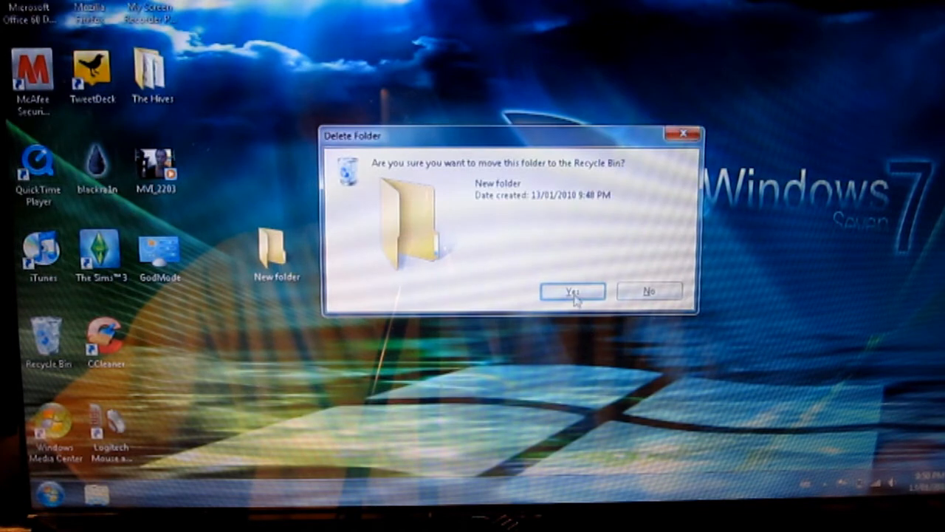
click(573, 289)
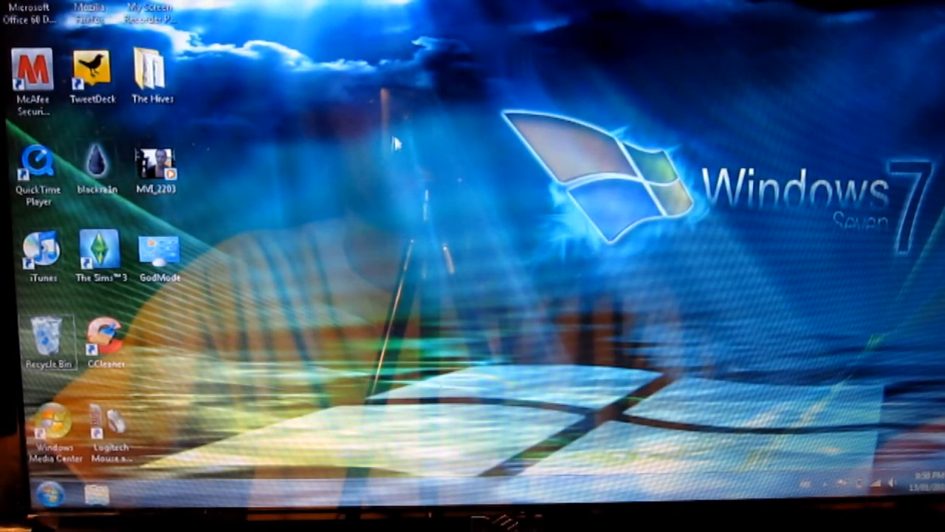
mouse_move(479, 301)
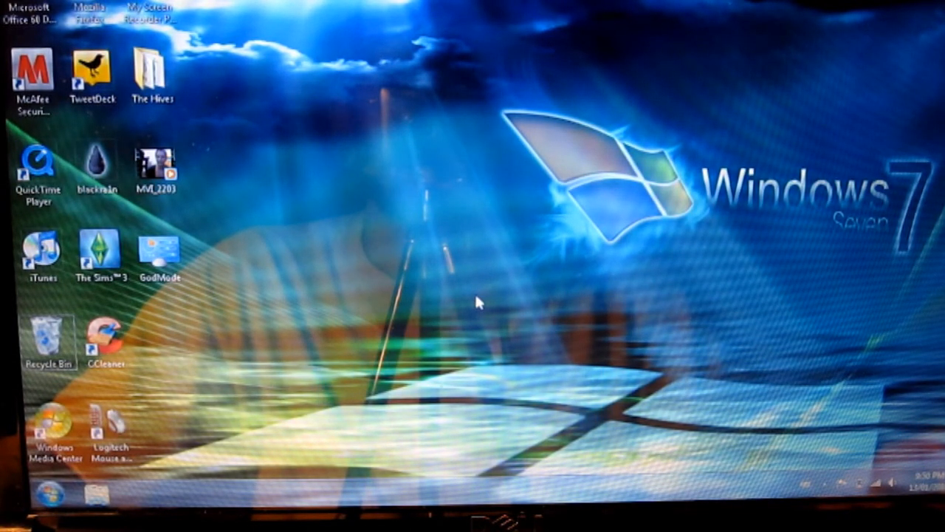